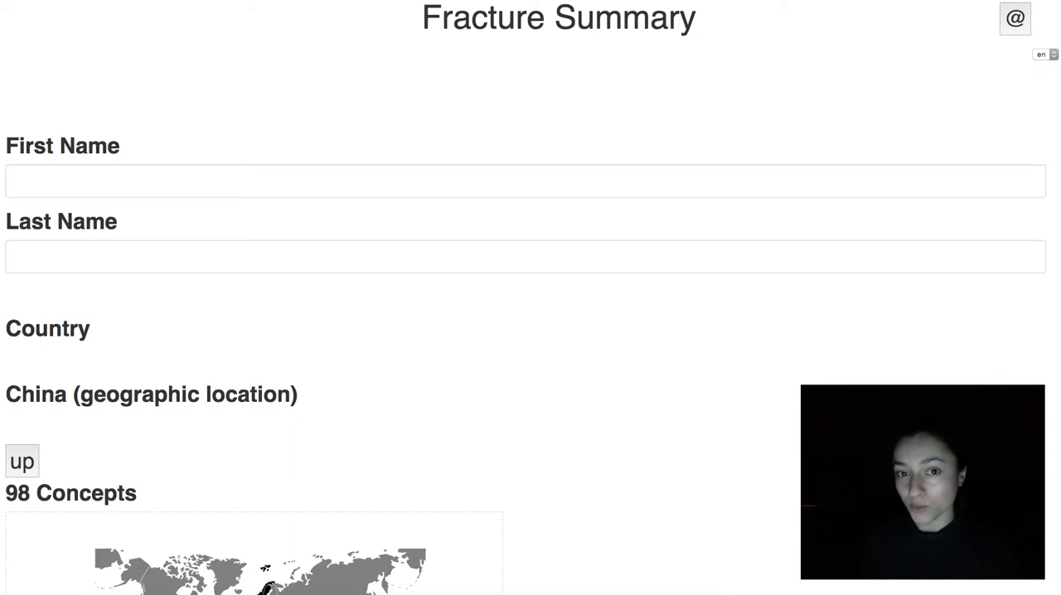
# Step: Scroll down to the world map and pick the patient's country
pyautogui.scroll(-3)
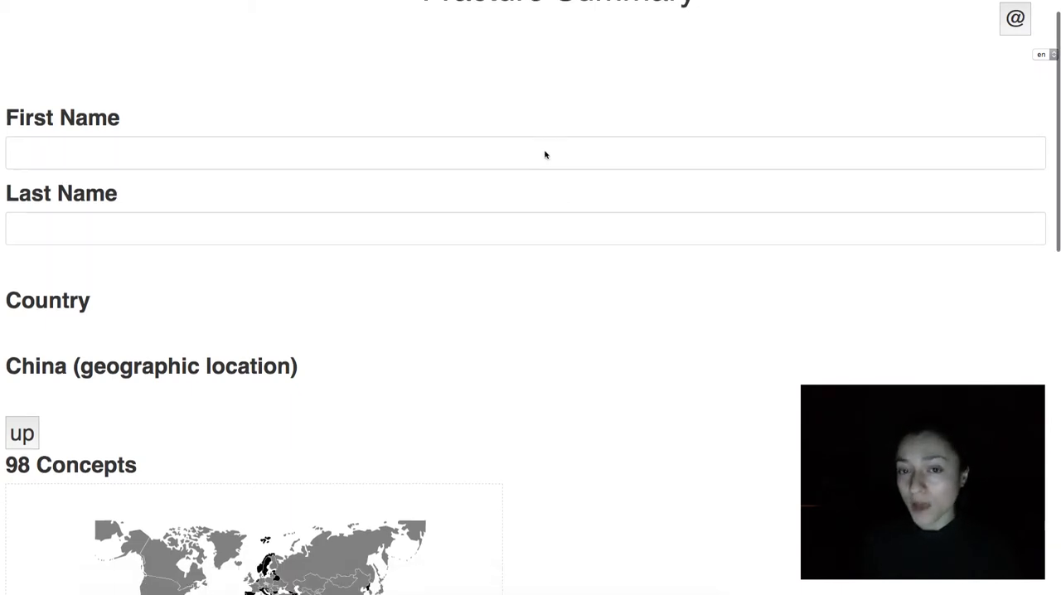
pyautogui.scroll(-3)
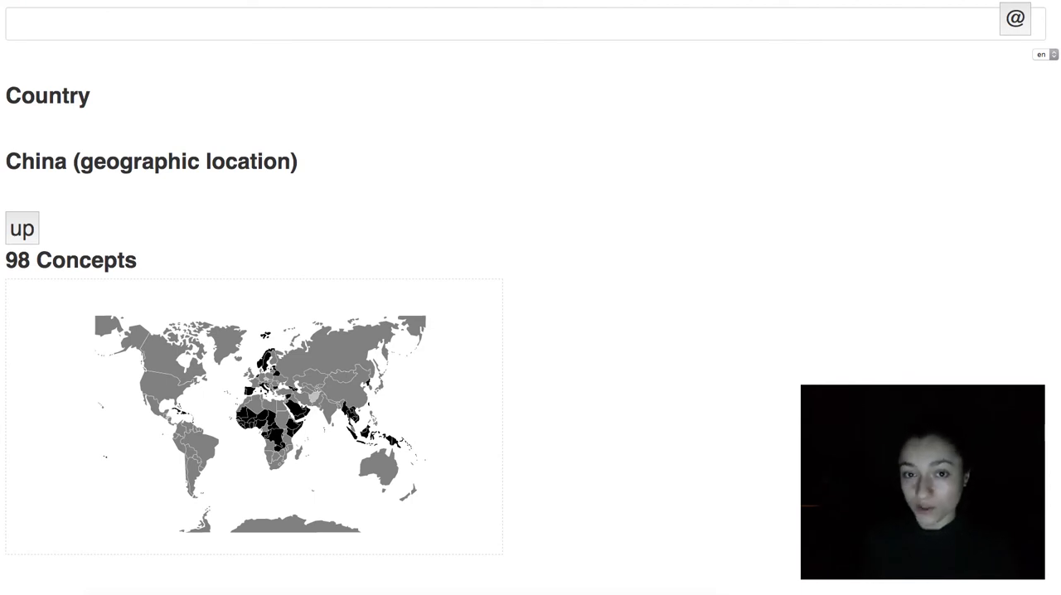
pyautogui.scroll(-3)
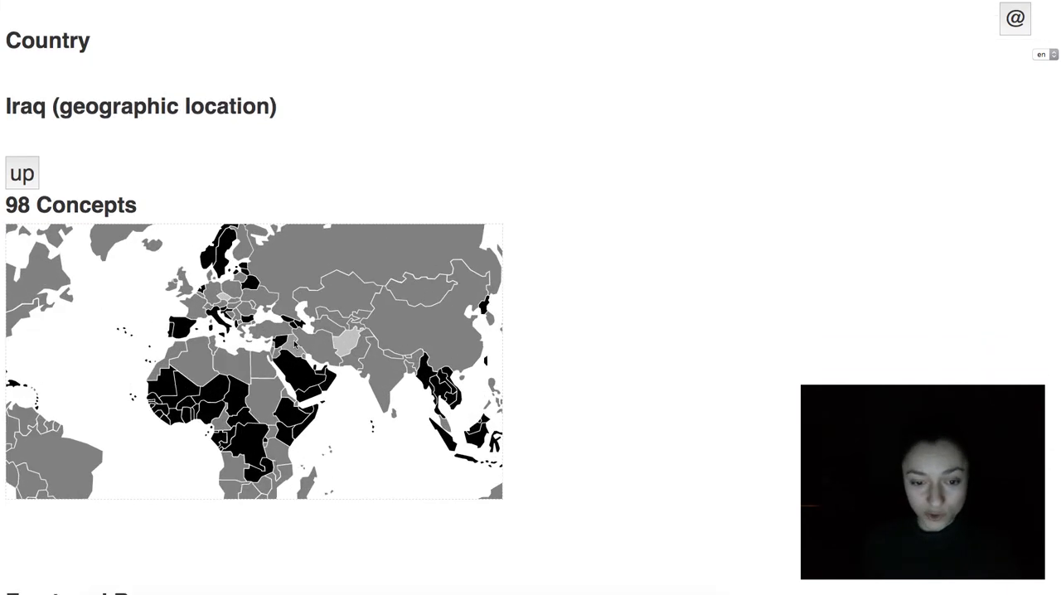
pyautogui.click(340, 294)
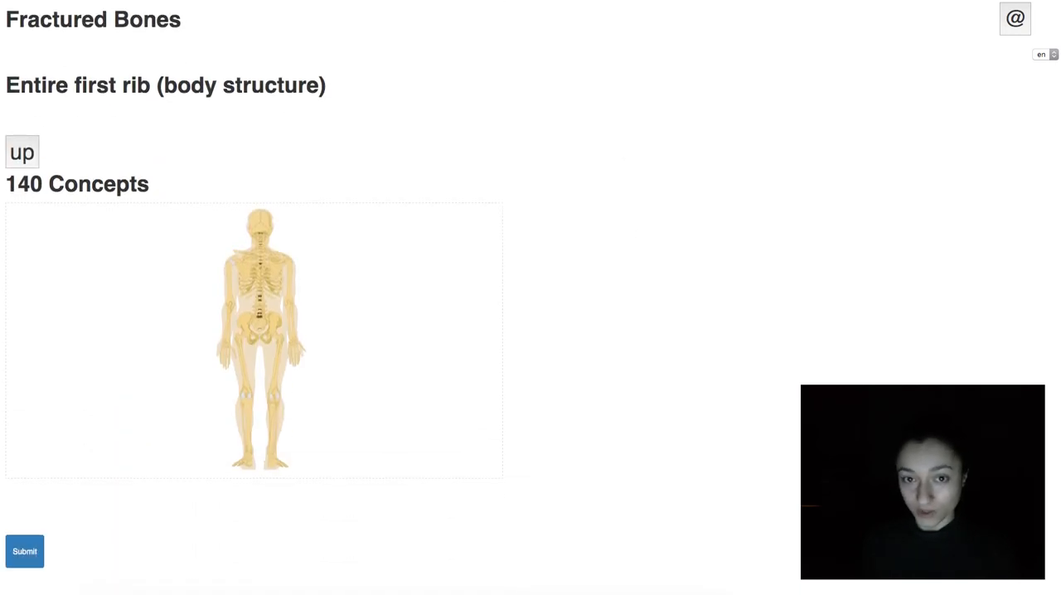
# Step: Zoom the skeleton into the upper back and select the second thoracic vertebra (280839007)
pyautogui.click(260, 269)
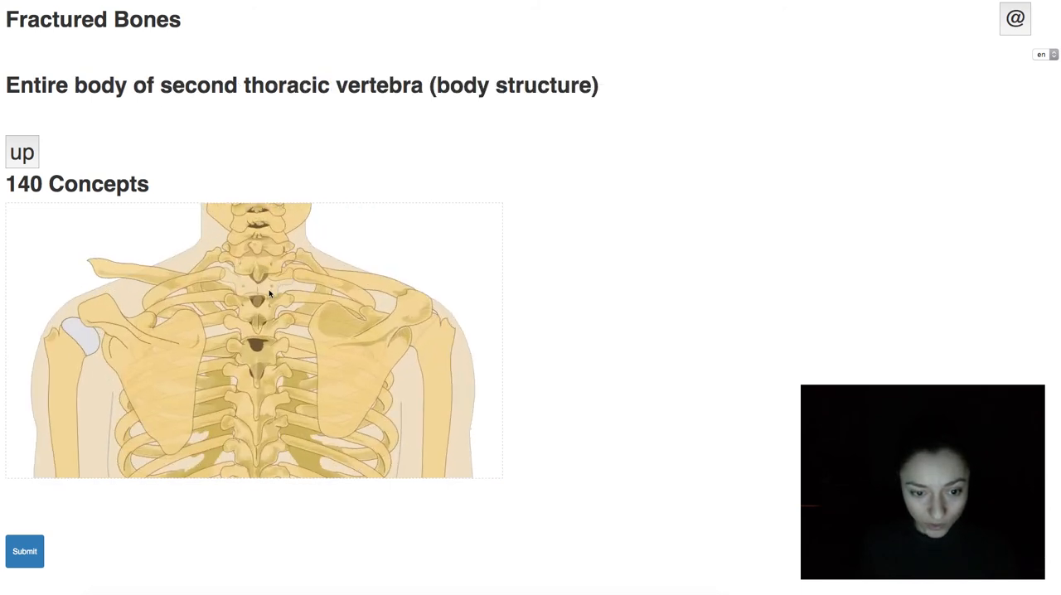
pyautogui.click(256, 282)
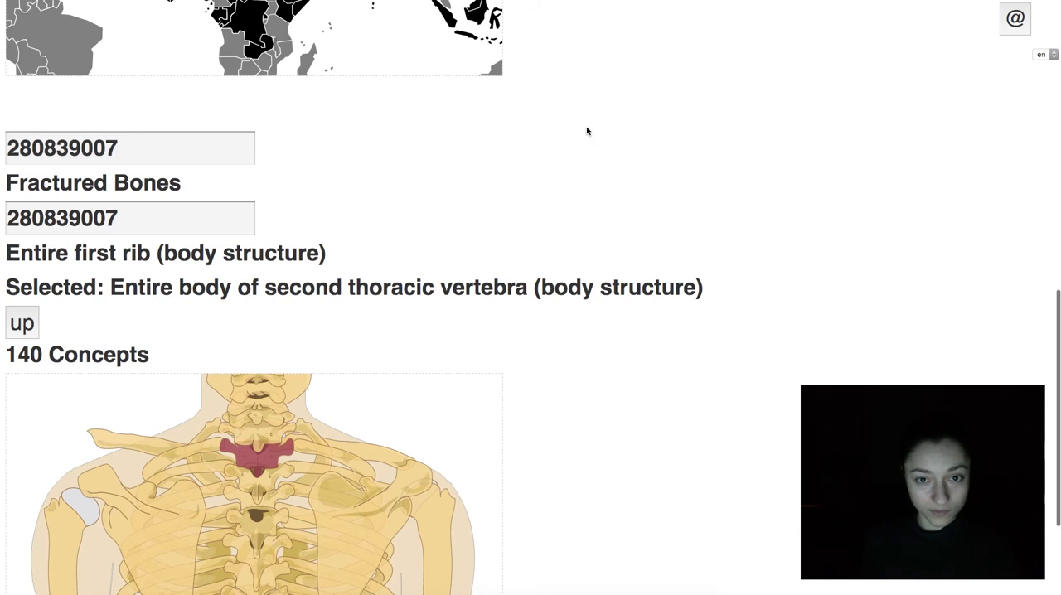
pyautogui.scroll(-3)
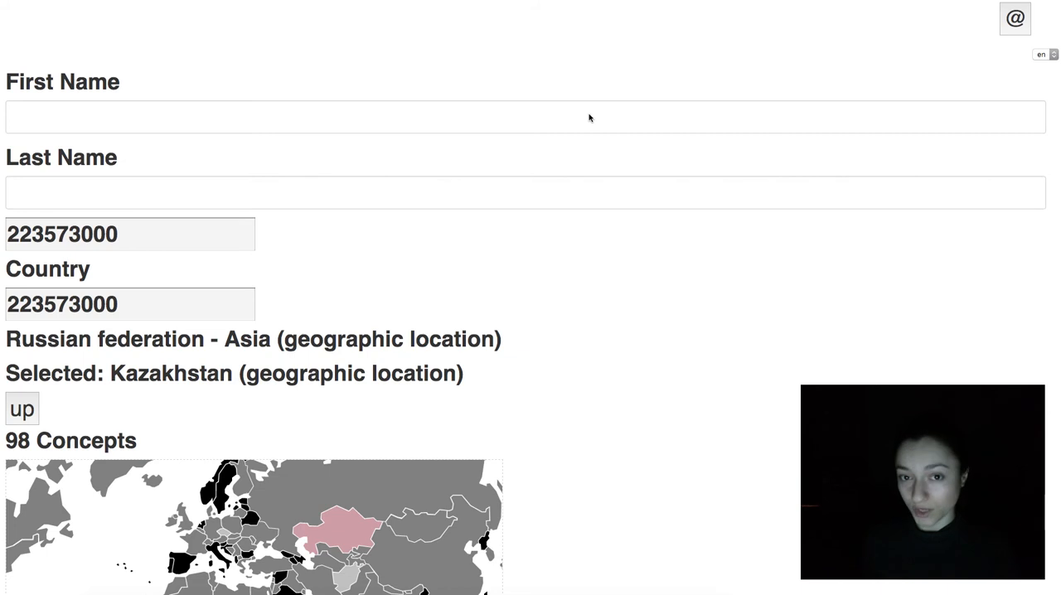
pyautogui.scroll(-3)
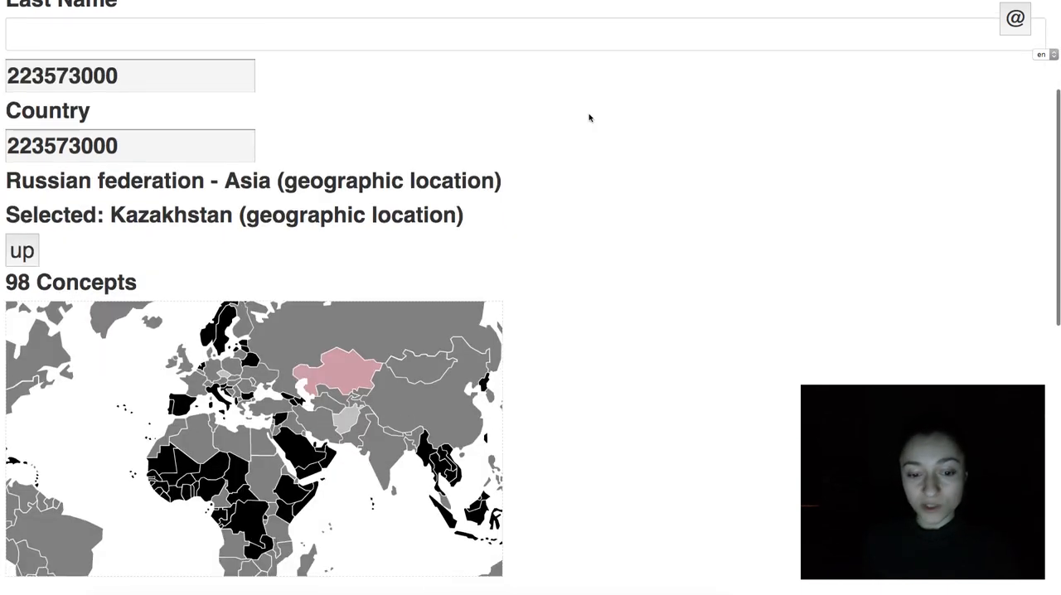